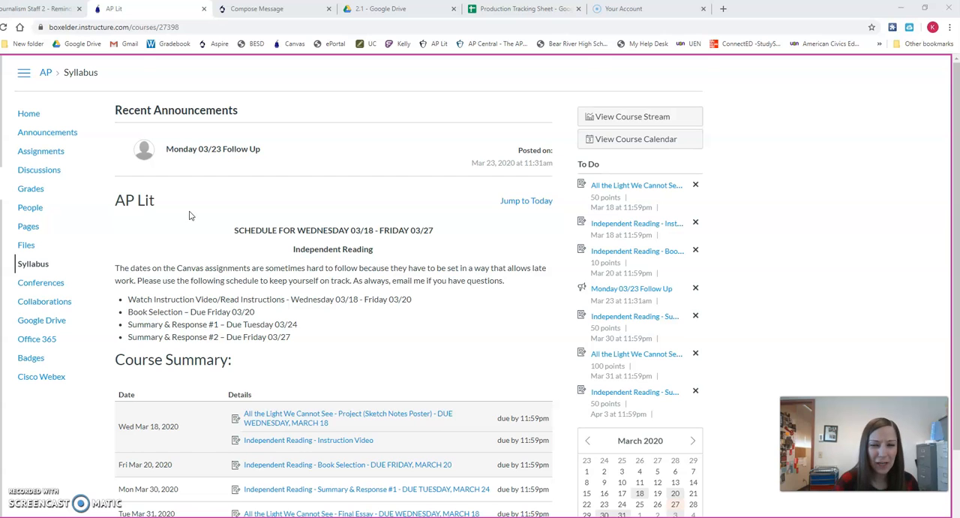
mouse_move(192, 207)
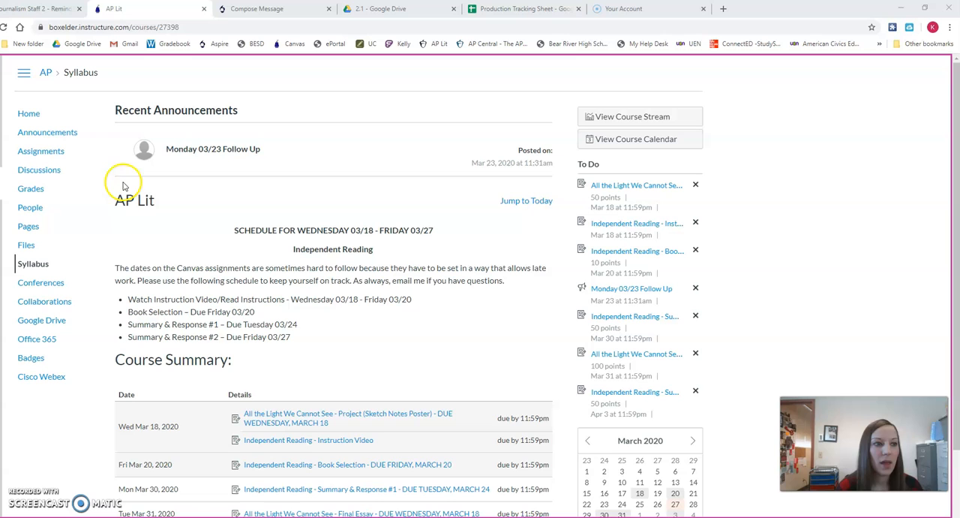
mouse_move(147, 193)
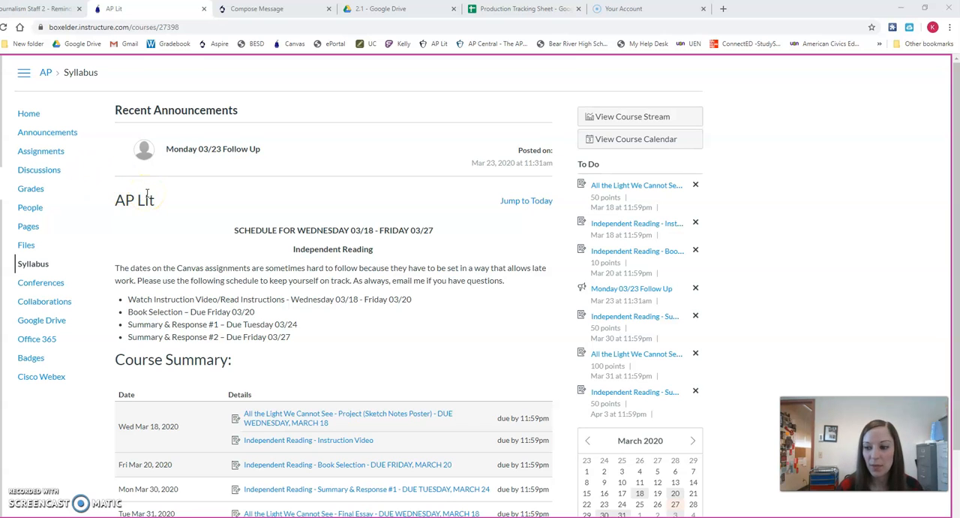
mouse_move(147, 198)
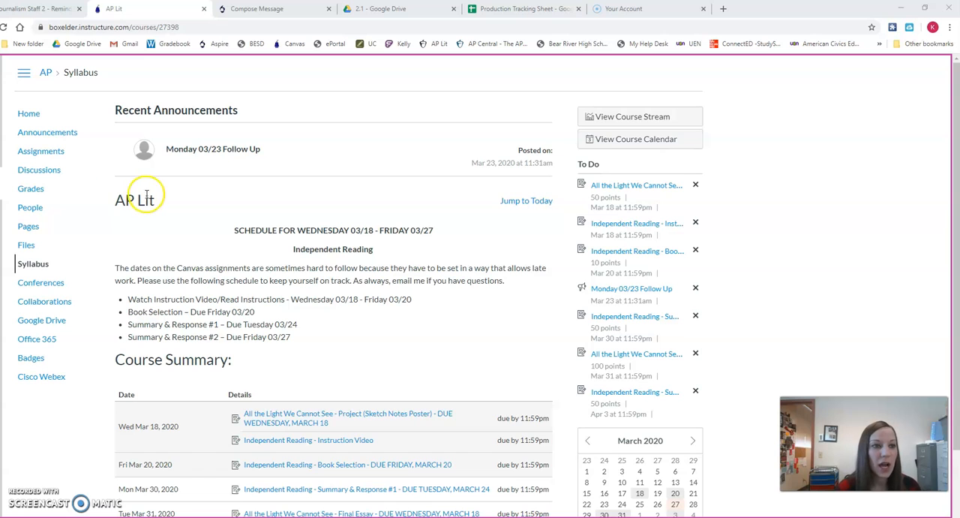
mouse_move(28, 114)
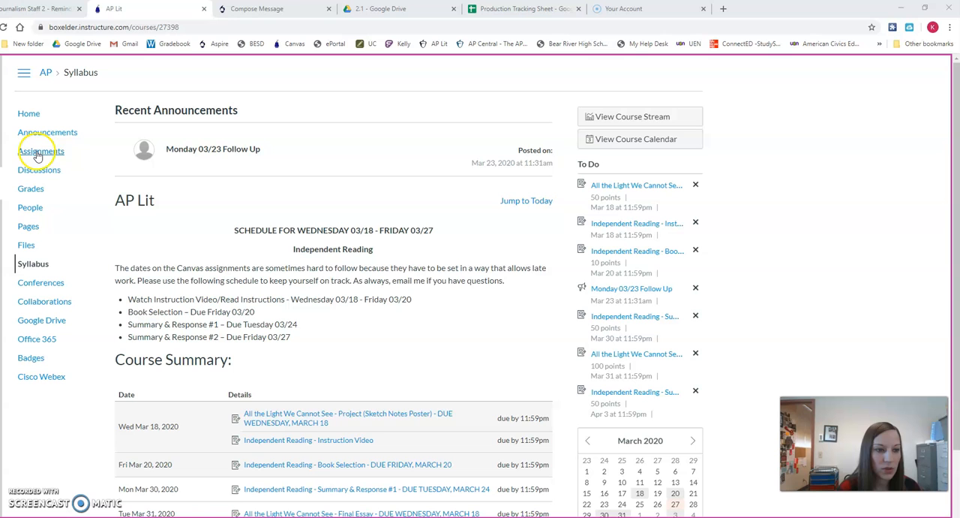
mouse_move(322, 299)
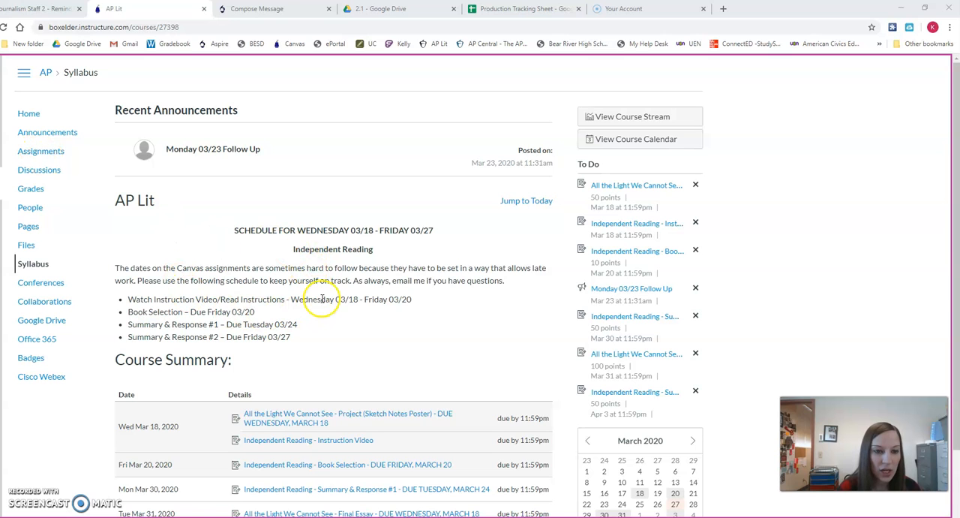
scroll("down", 3)
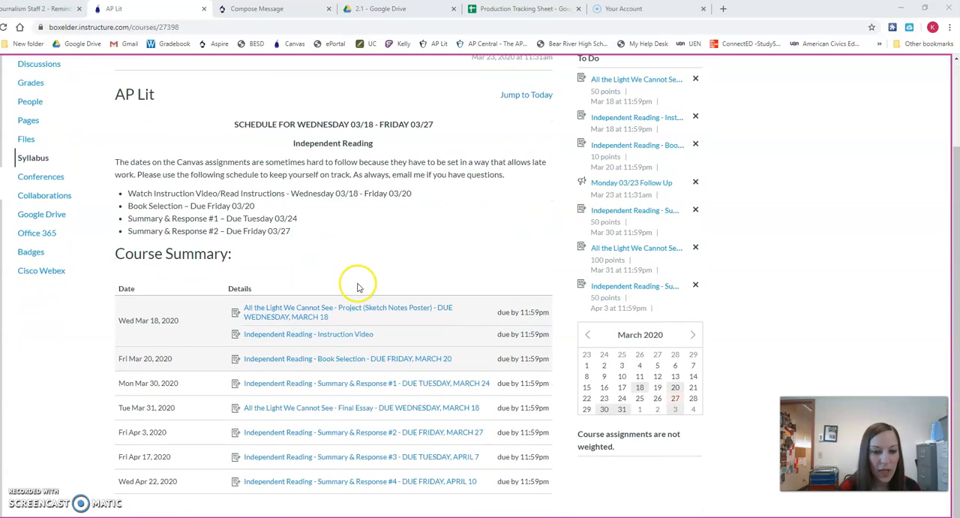
mouse_move(156, 231)
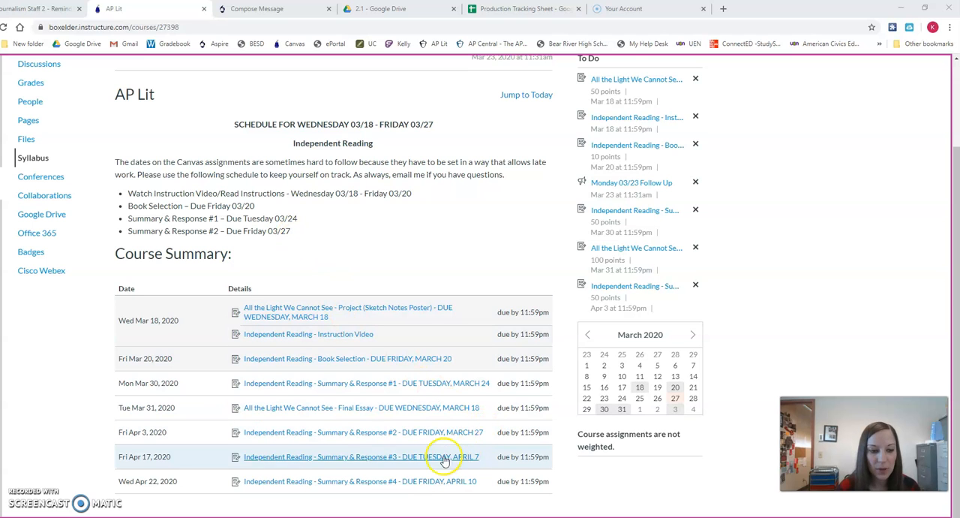
mouse_move(310, 459)
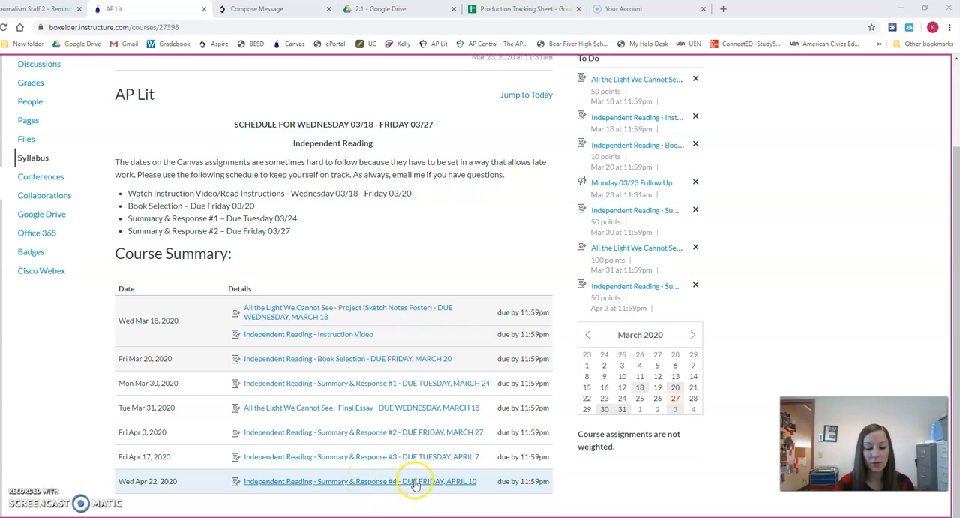
mouse_move(414, 480)
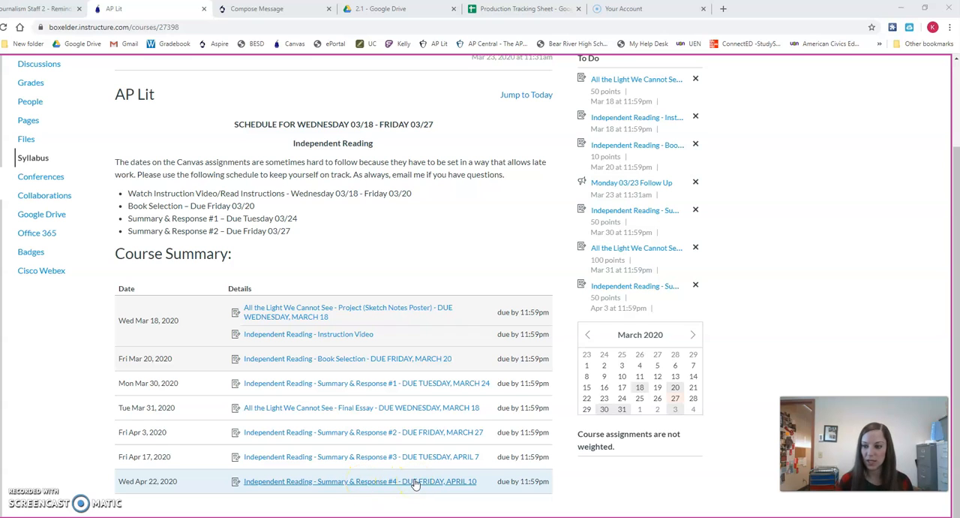